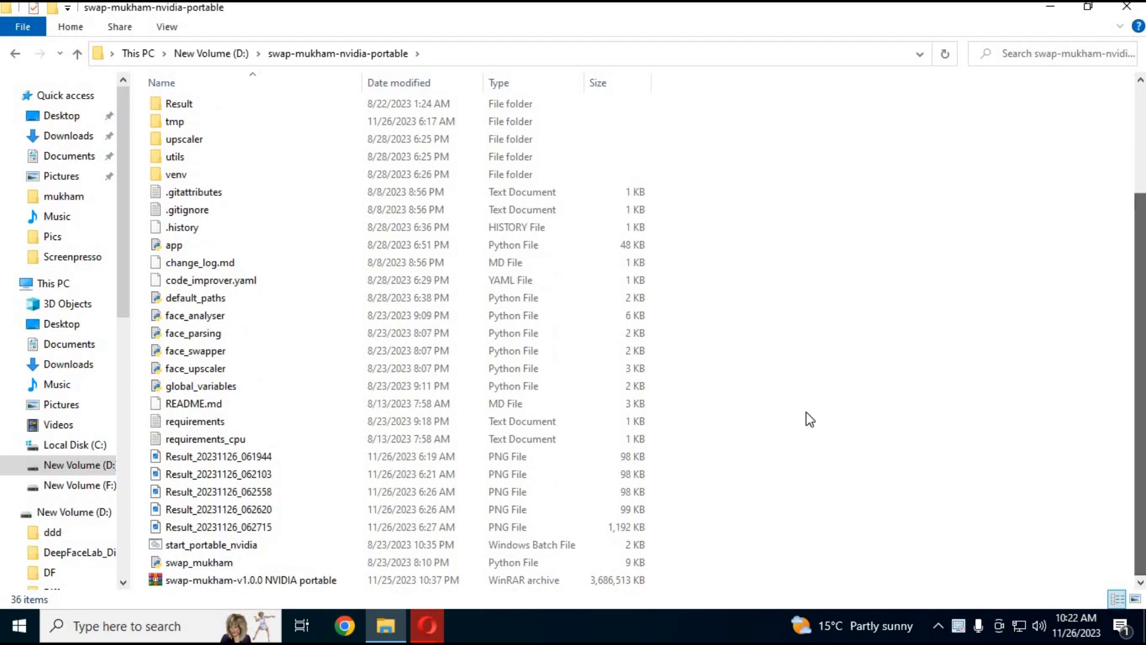
Step: Run start_portable_nvidia from the swap-mukham-nvidia-portable folder to launch Swap Mukham
{"action": "left_click", "coordinate": [211, 544]}
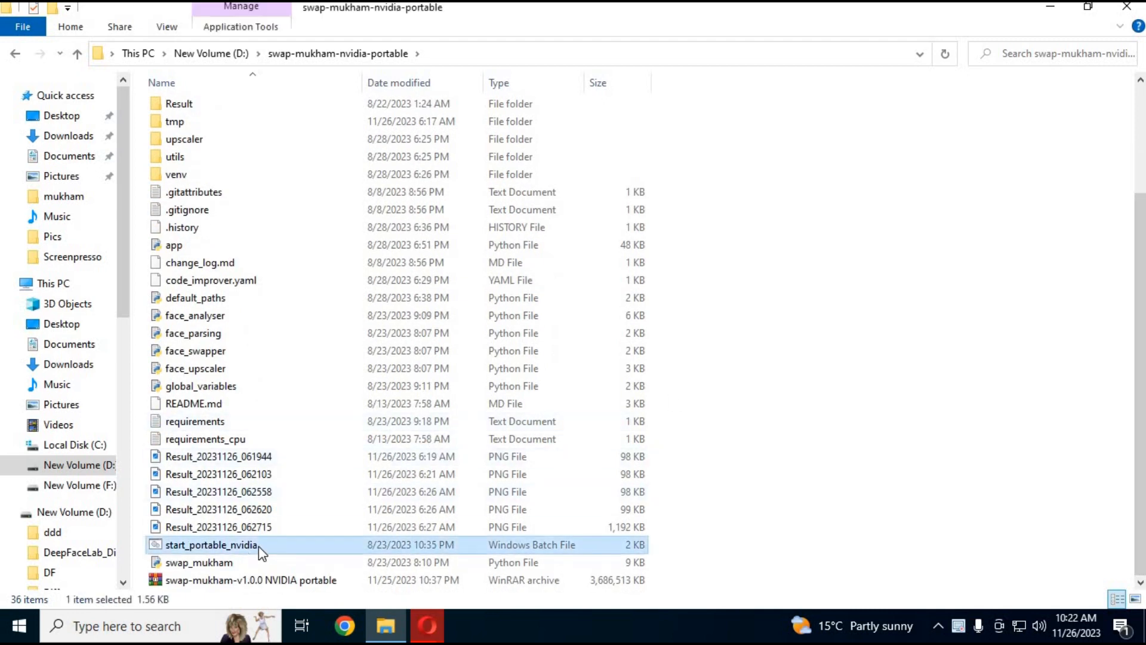
{"action": "double_click", "coordinate": [211, 544]}
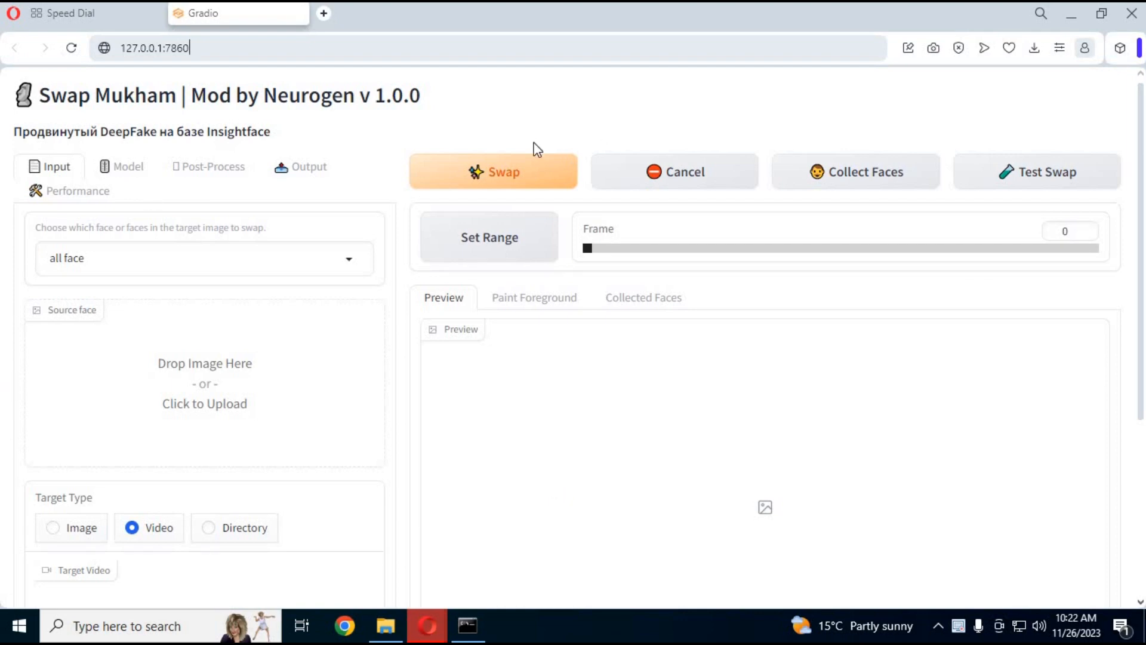
{"action": "mouse_move", "coordinate": [487, 438]}
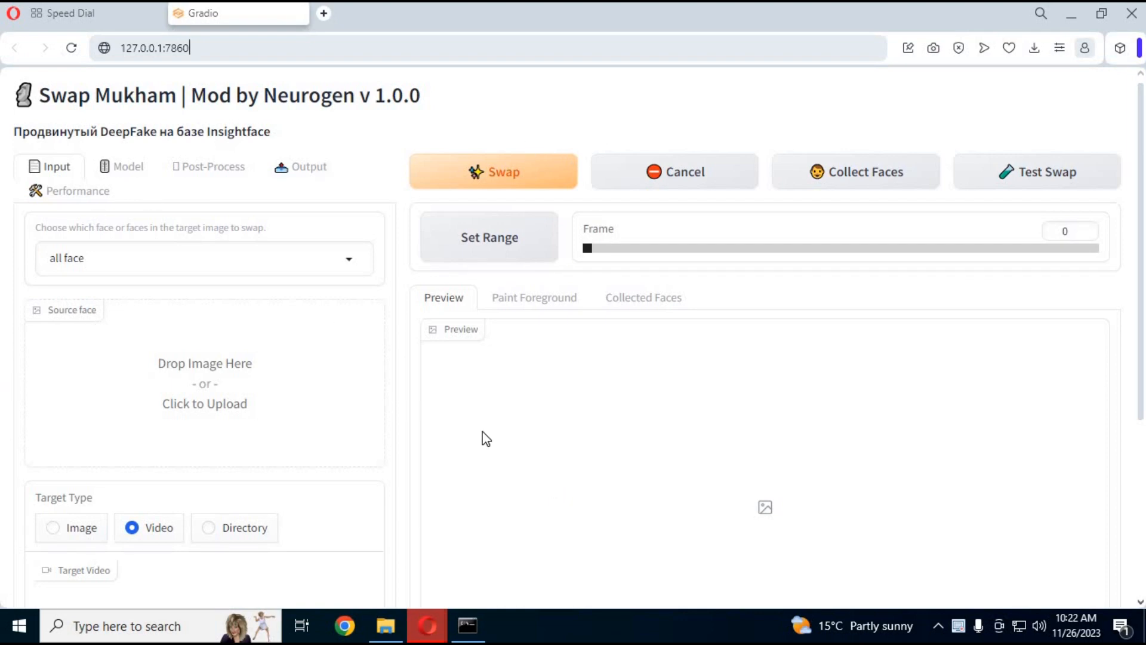
Step: Review the Model and Post-Process settings, inspecting the Face Mask Include parts list unchanged
{"action": "scroll", "scroll_direction": "down", "scroll_amount": 3}
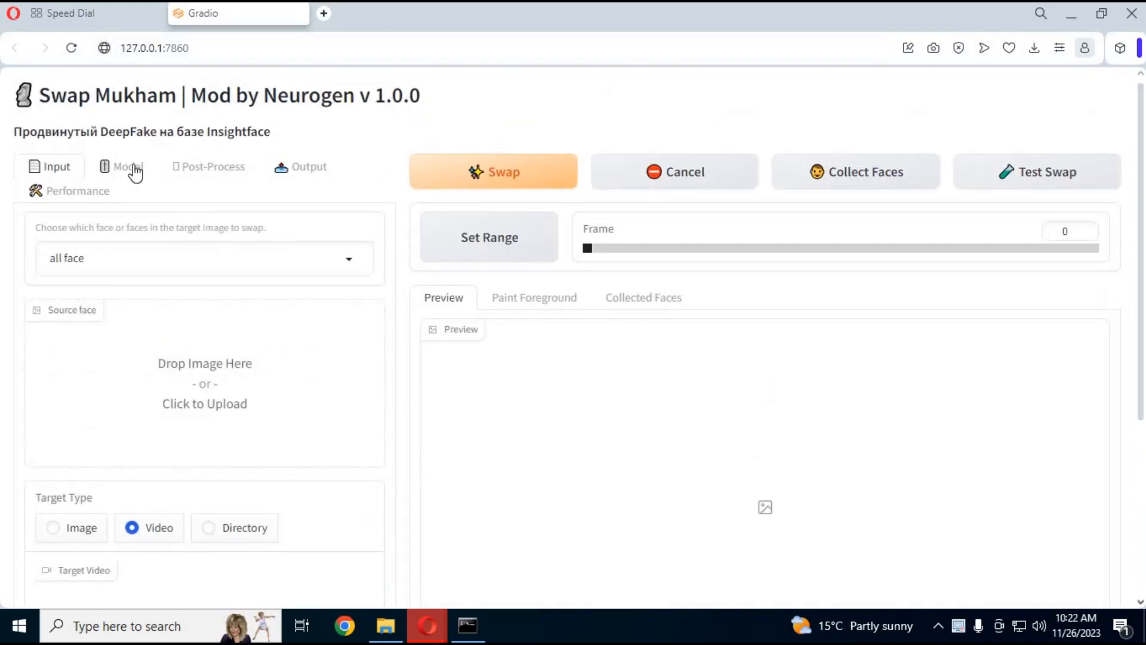
{"action": "left_click", "coordinate": [126, 166]}
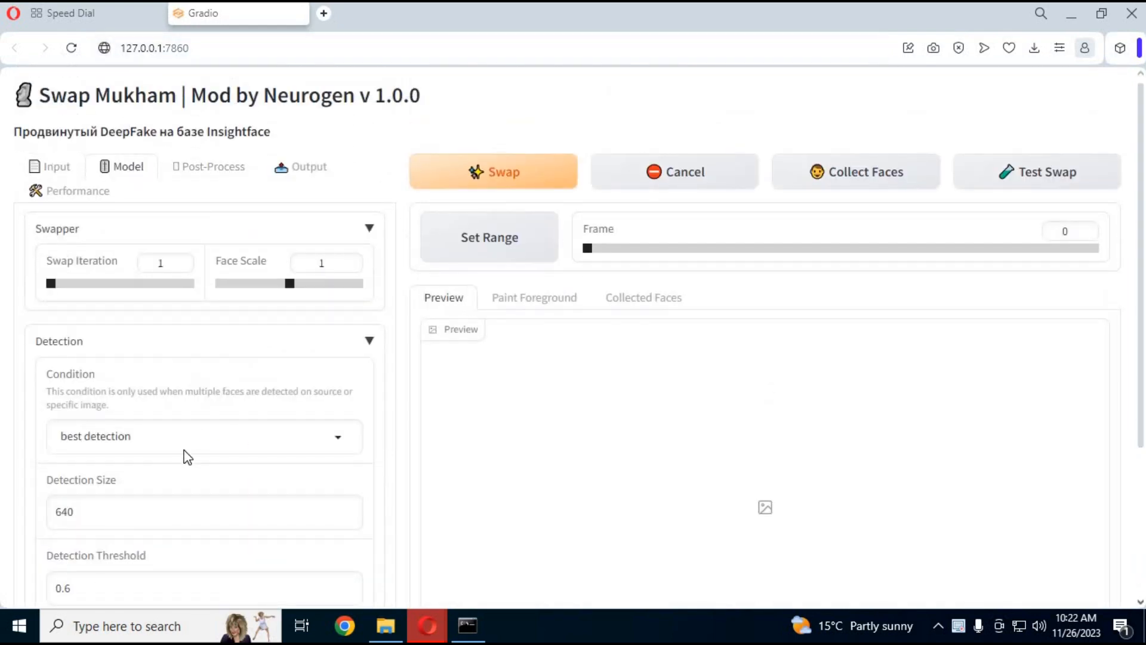
{"action": "scroll", "scroll_direction": "down", "scroll_amount": 3}
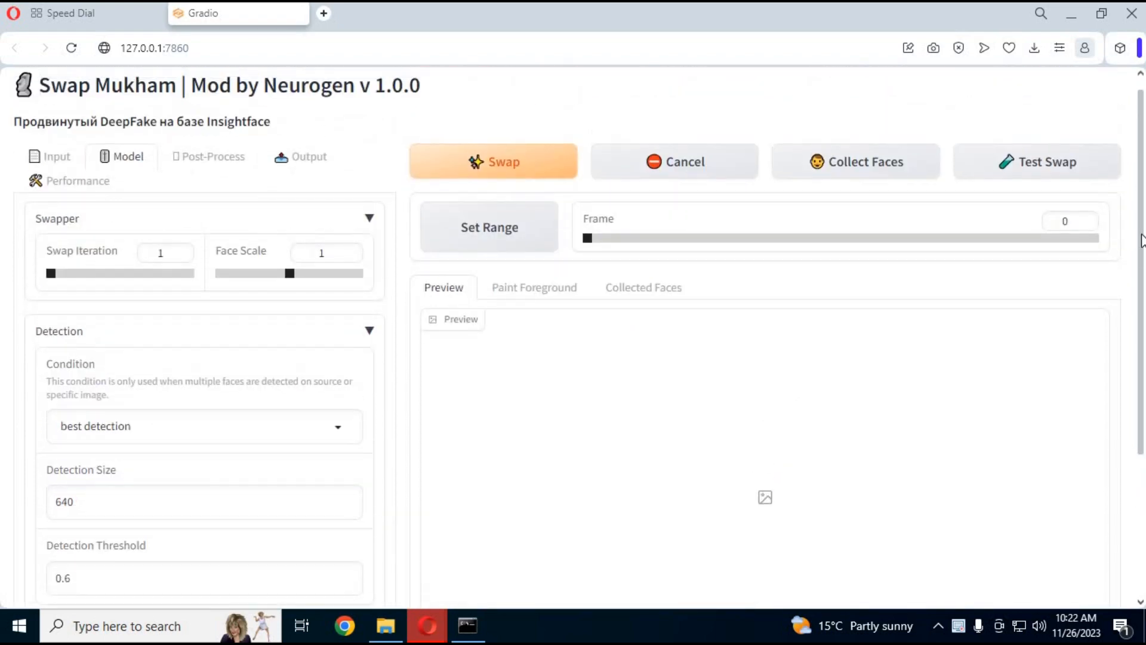
{"action": "left_click", "coordinate": [213, 157]}
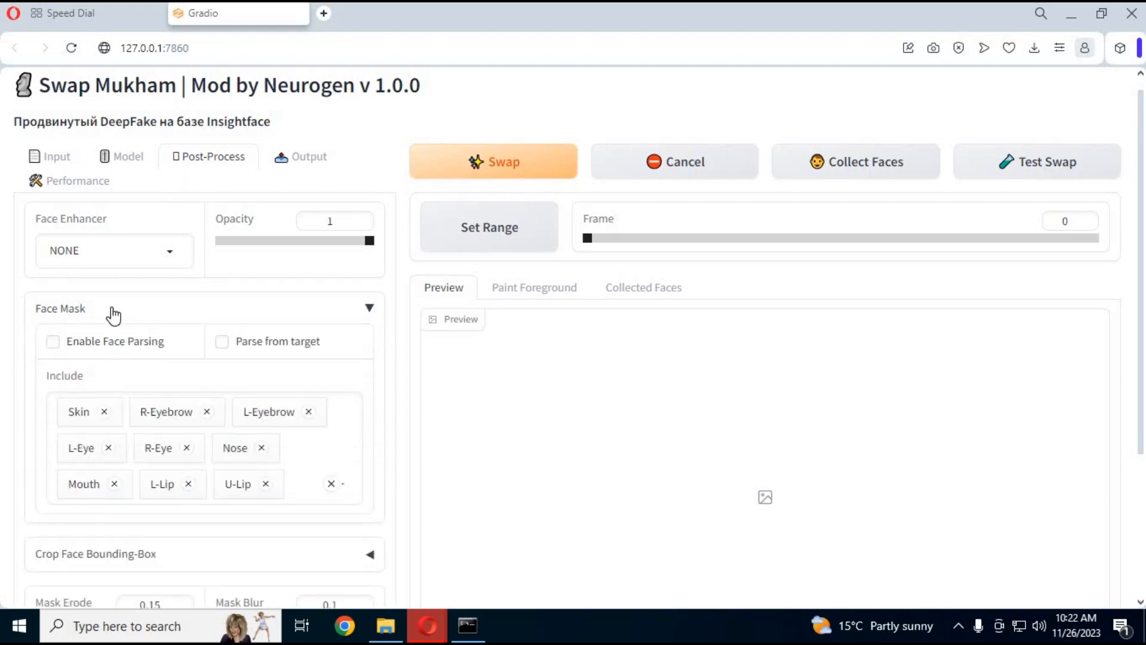
{"action": "mouse_move", "coordinate": [140, 468]}
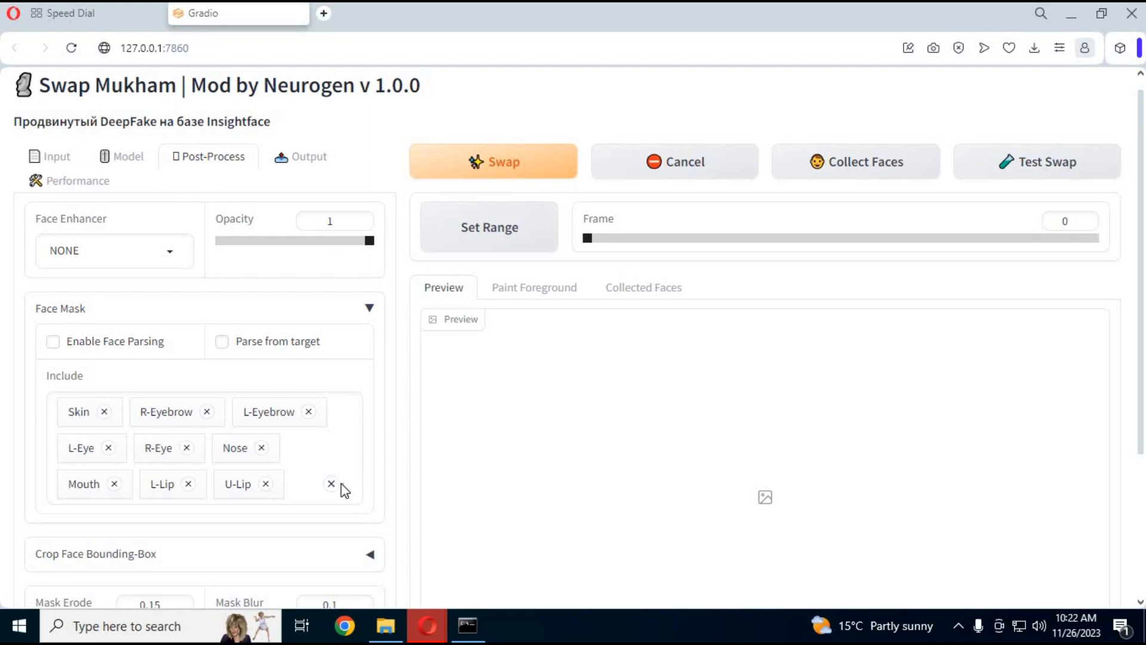
{"action": "left_click", "coordinate": [315, 483]}
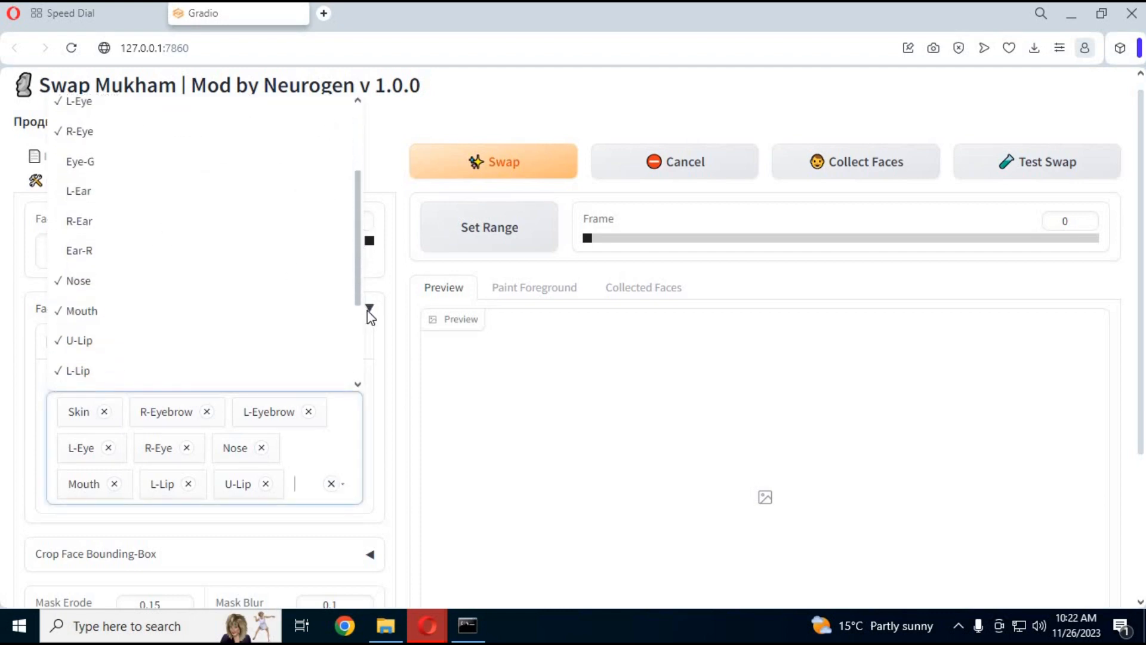
{"action": "scroll", "scroll_direction": "down", "scroll_amount": 3}
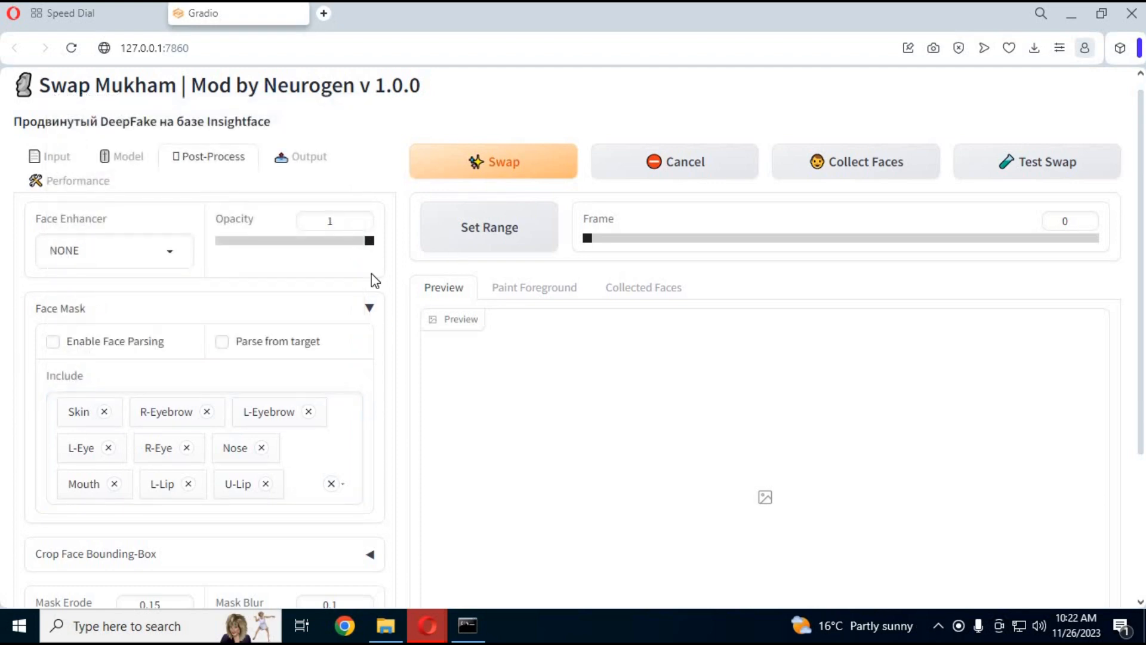
{"action": "left_click", "coordinate": [113, 251]}
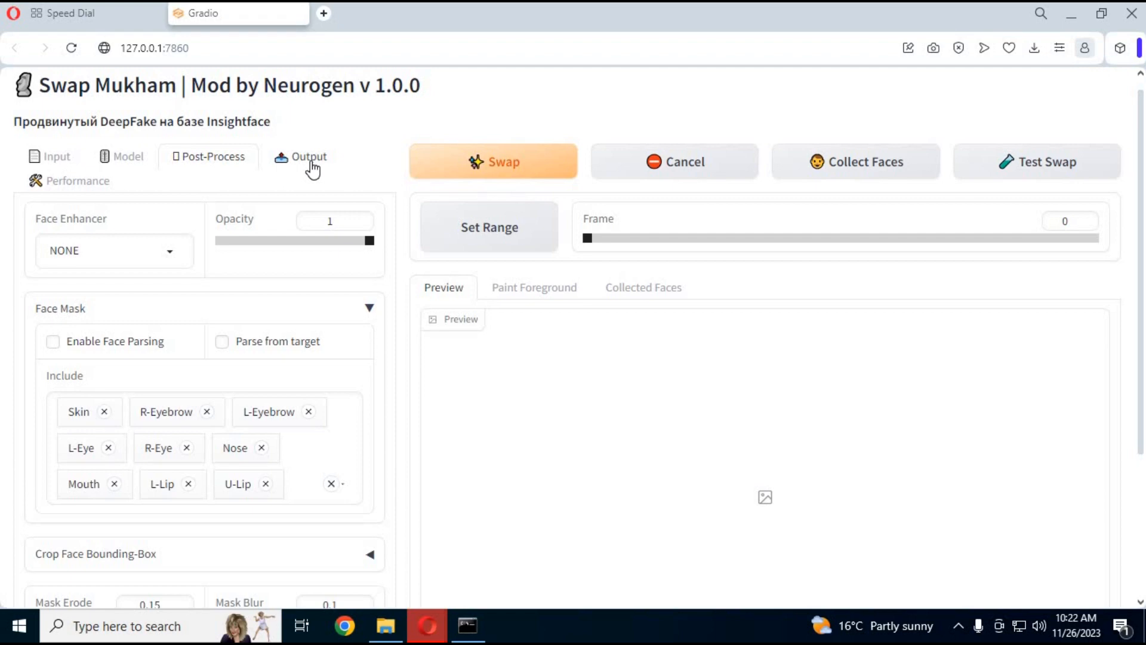
Step: Glance at Output settings, then set the swap condition to faces older than 25
{"action": "left_click", "coordinate": [309, 156]}
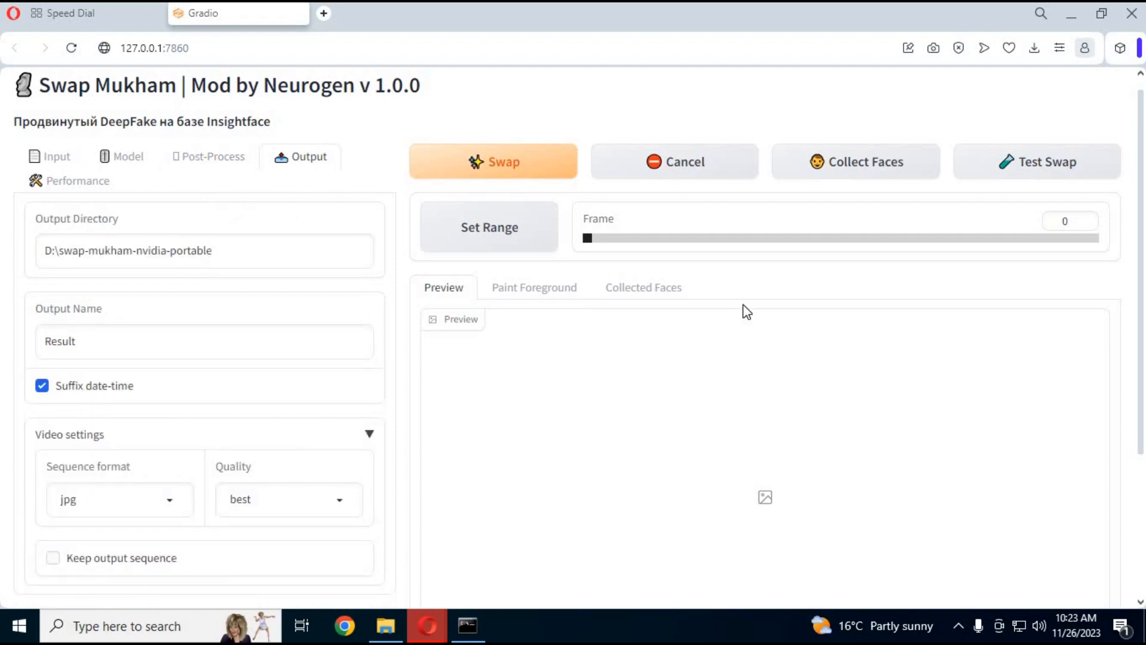
{"action": "mouse_move", "coordinate": [1141, 234]}
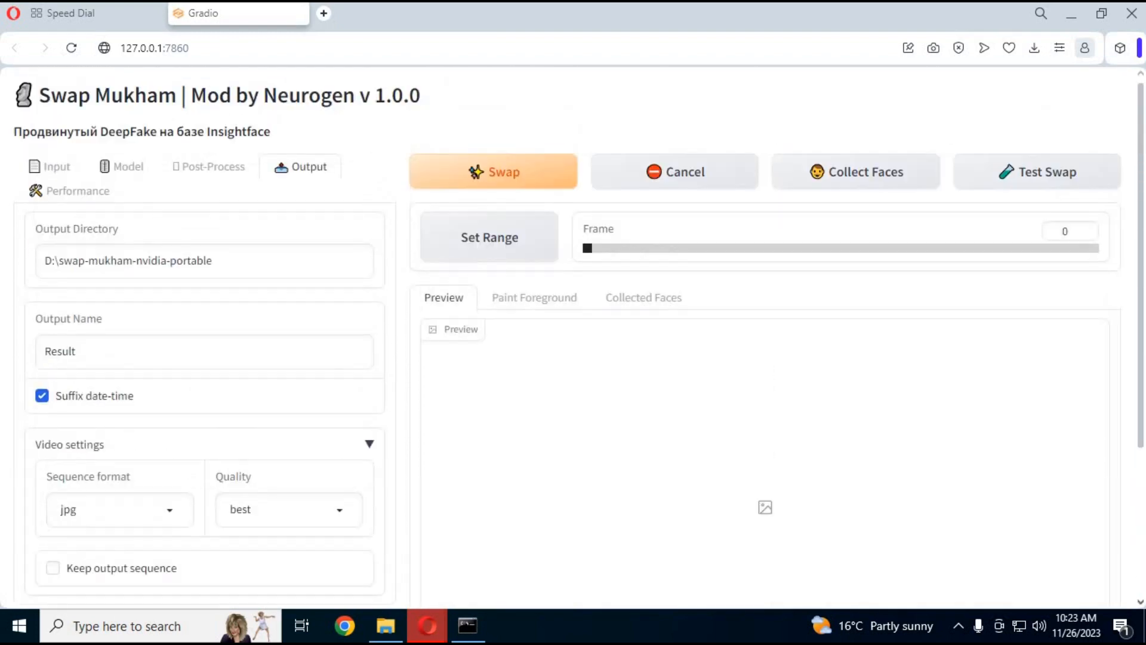
{"action": "left_click", "coordinate": [49, 166]}
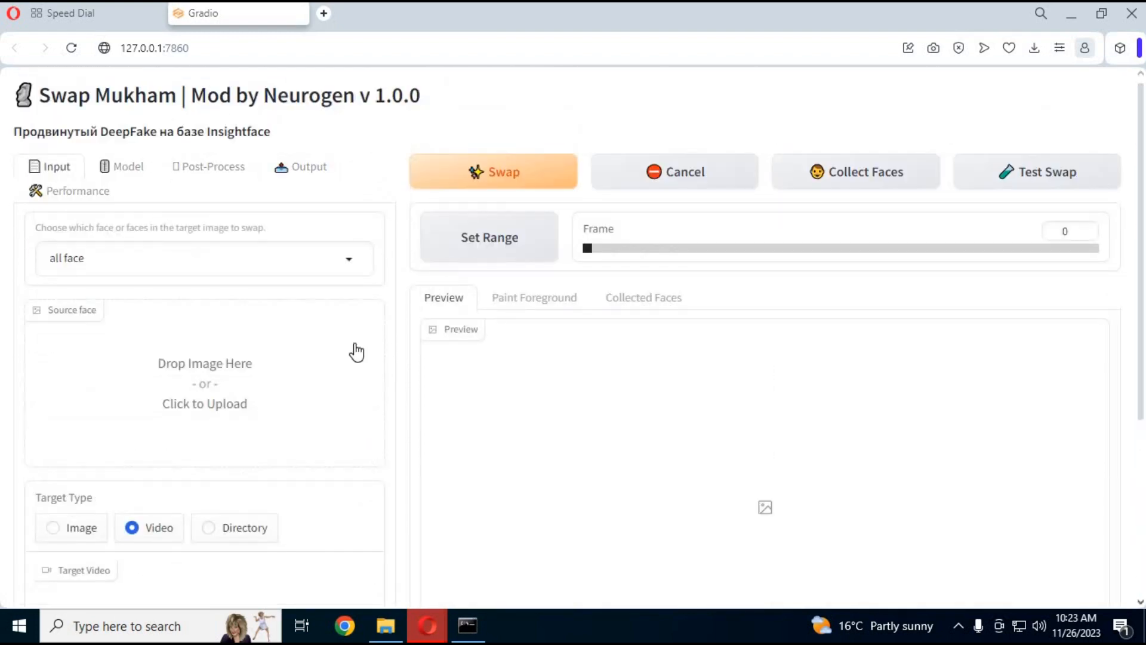
{"action": "left_click", "coordinate": [204, 258]}
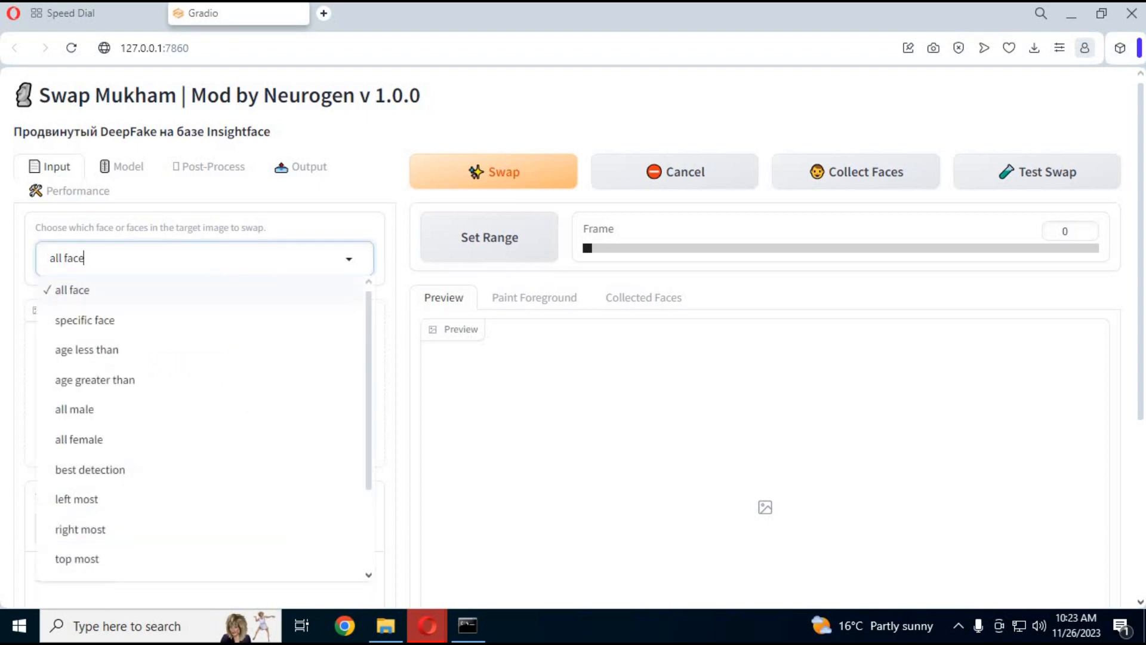
{"action": "left_click", "coordinate": [95, 380]}
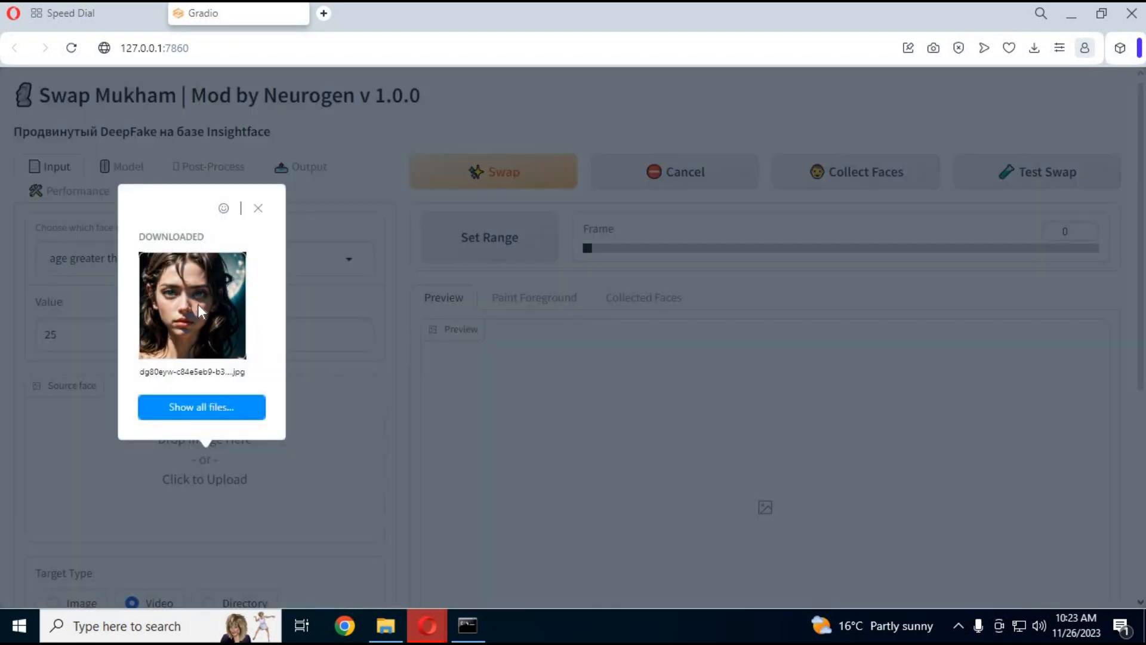
Step: Select Image as the target type with the source face still loaded
{"action": "left_click", "coordinate": [257, 208]}
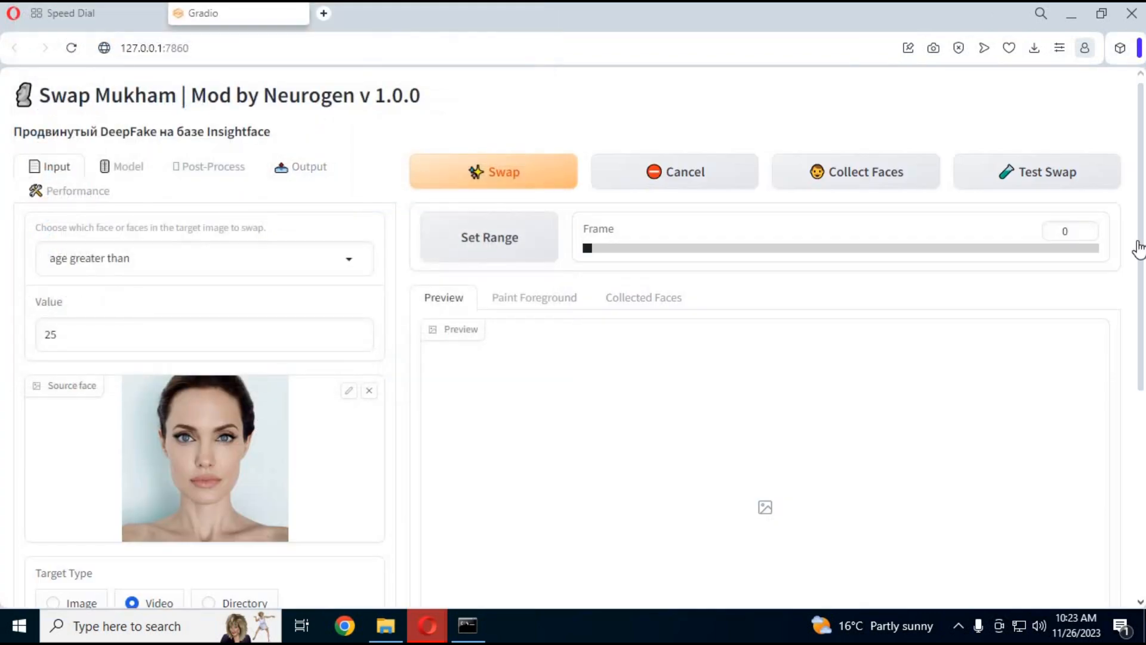
{"action": "scroll", "scroll_direction": "down", "scroll_amount": 3}
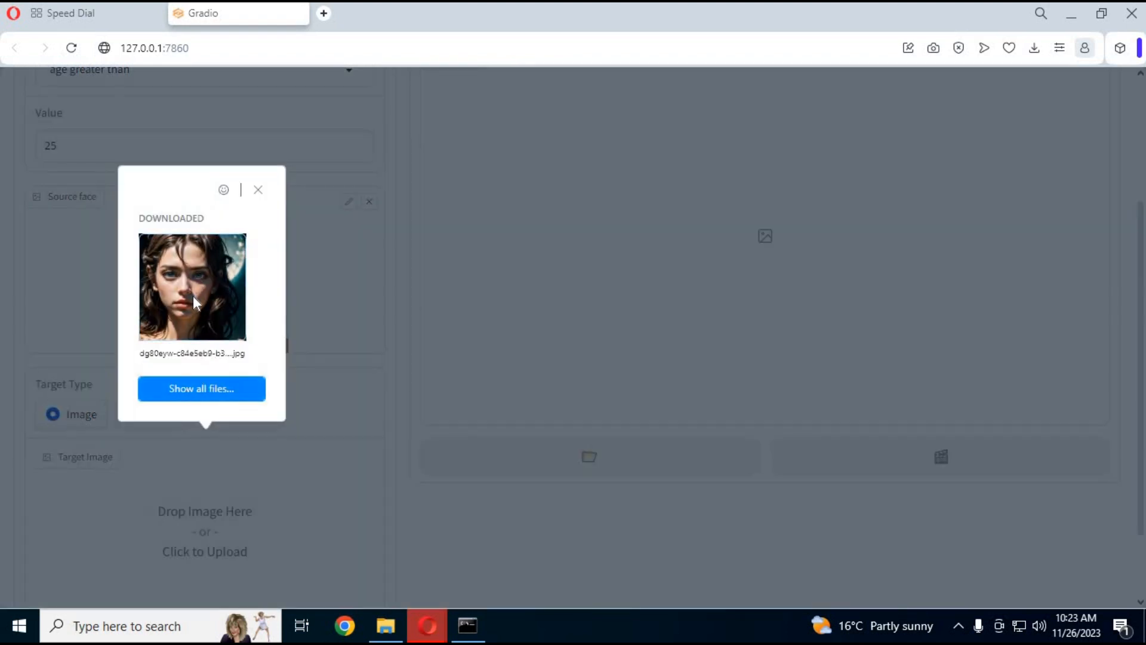
{"action": "left_click", "coordinate": [257, 190]}
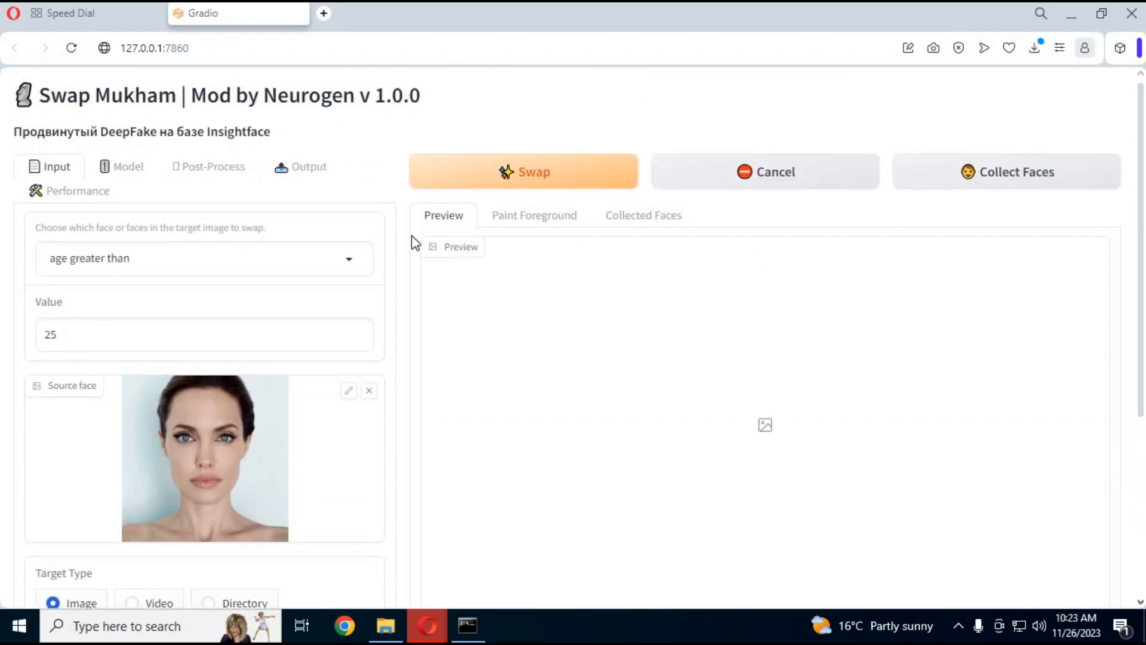
Step: Choose RestoreFormer as the Post-Process face enhancer and return to Input settings
{"action": "left_click", "coordinate": [127, 166]}
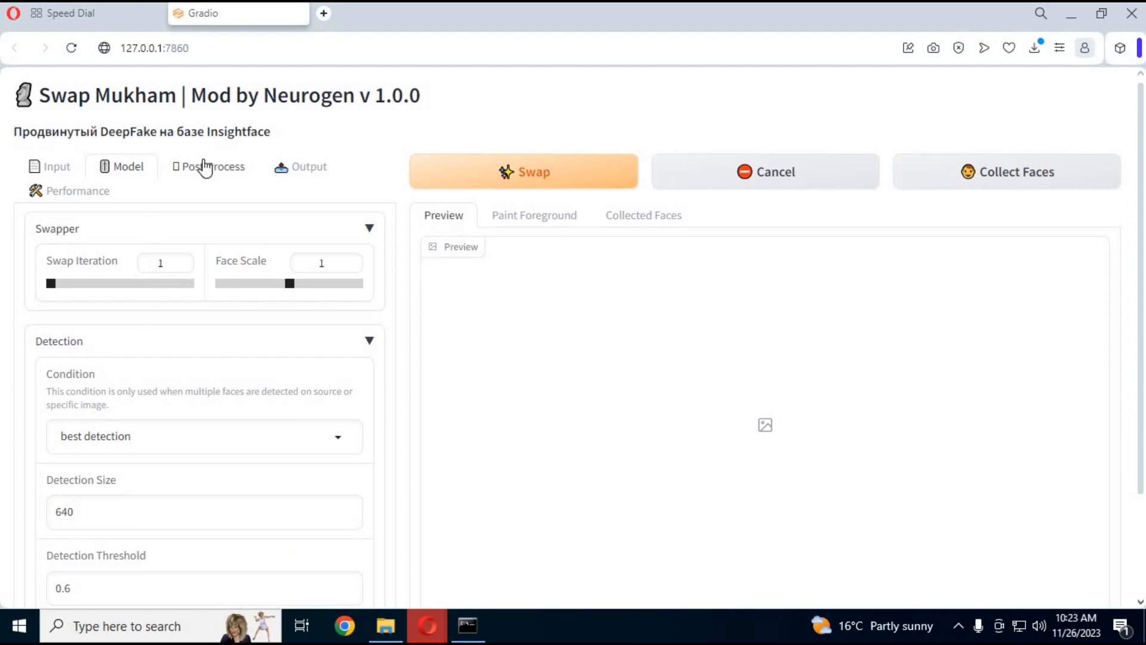
{"action": "left_click", "coordinate": [212, 166]}
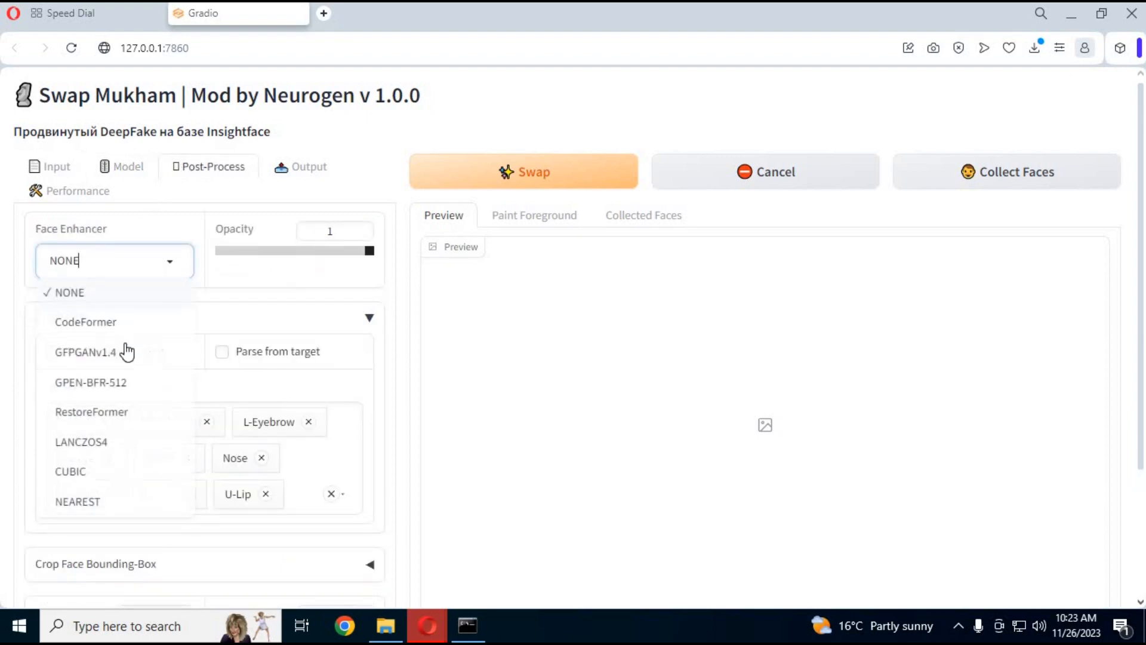
{"action": "left_click", "coordinate": [92, 412]}
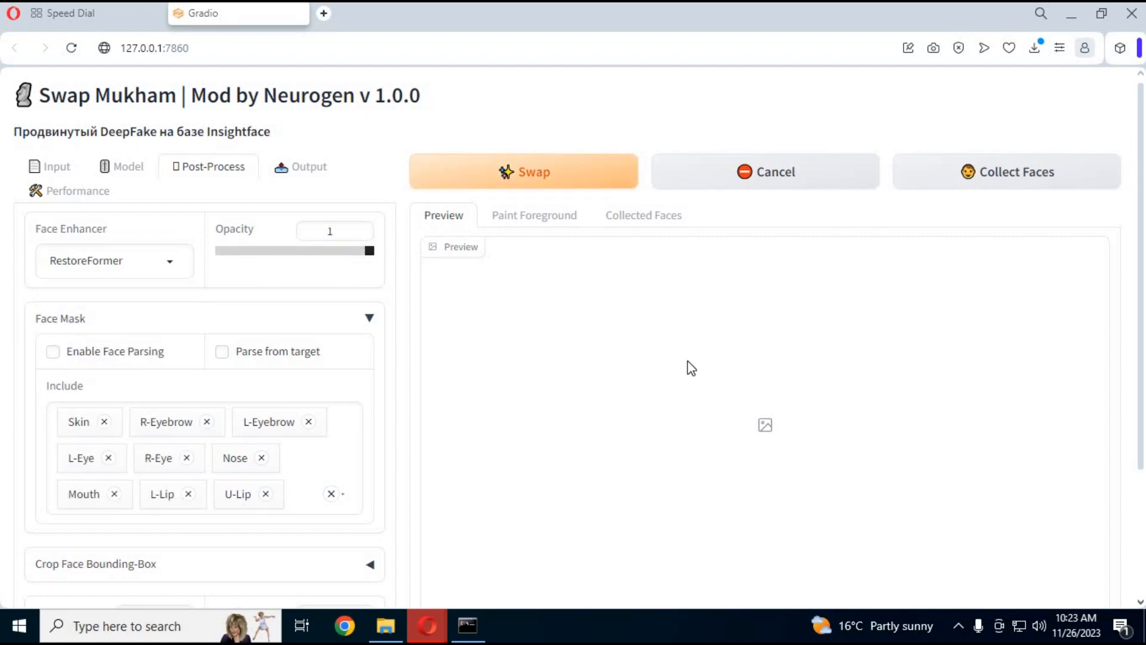
{"action": "scroll", "scroll_direction": "down", "scroll_amount": 3}
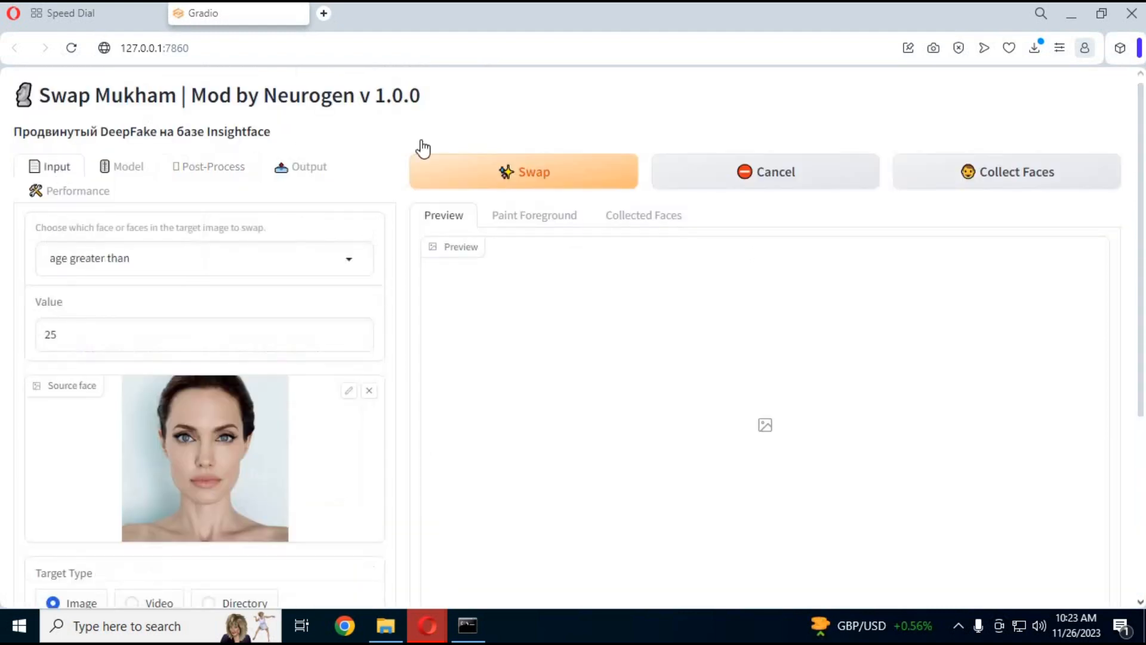
Step: Run the face swap on the dark-haired target portrait and scroll to the result
{"action": "left_click", "coordinate": [524, 172]}
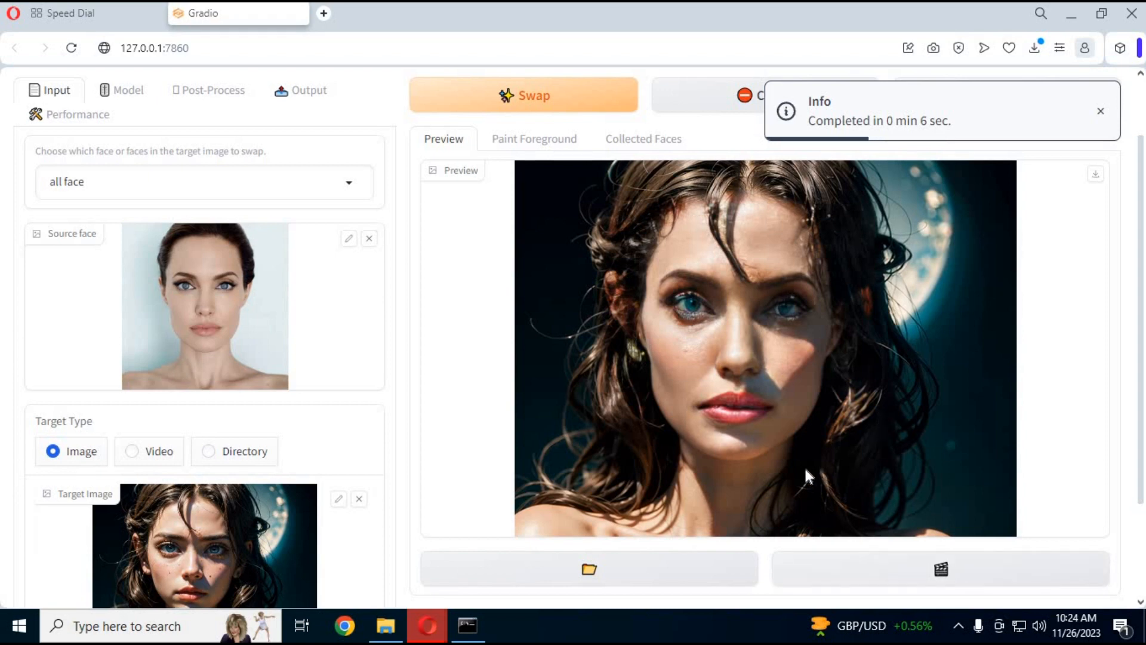
{"action": "mouse_move", "coordinate": [1133, 237]}
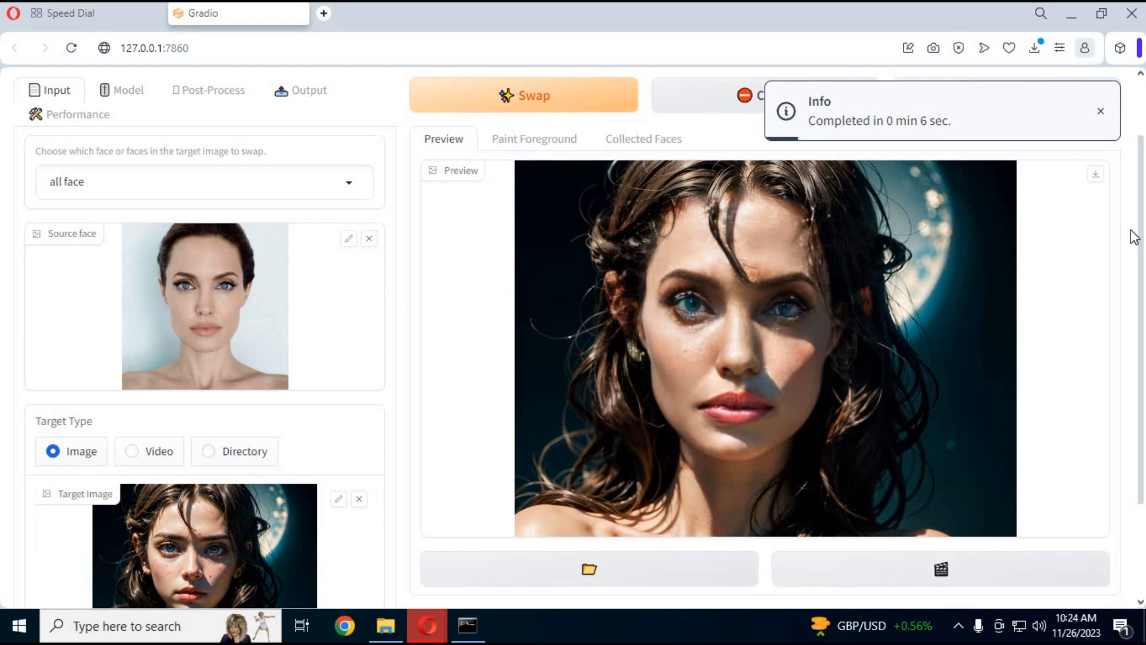
{"action": "scroll", "scroll_direction": "down", "scroll_amount": 3}
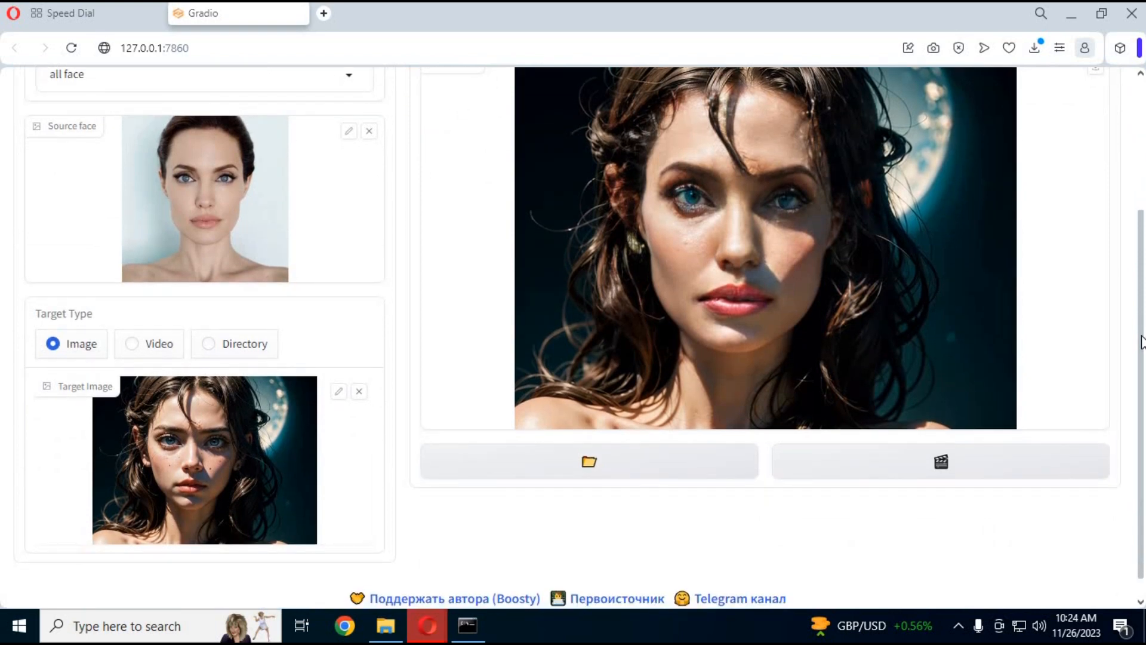
{"action": "mouse_move", "coordinate": [1132, 295]}
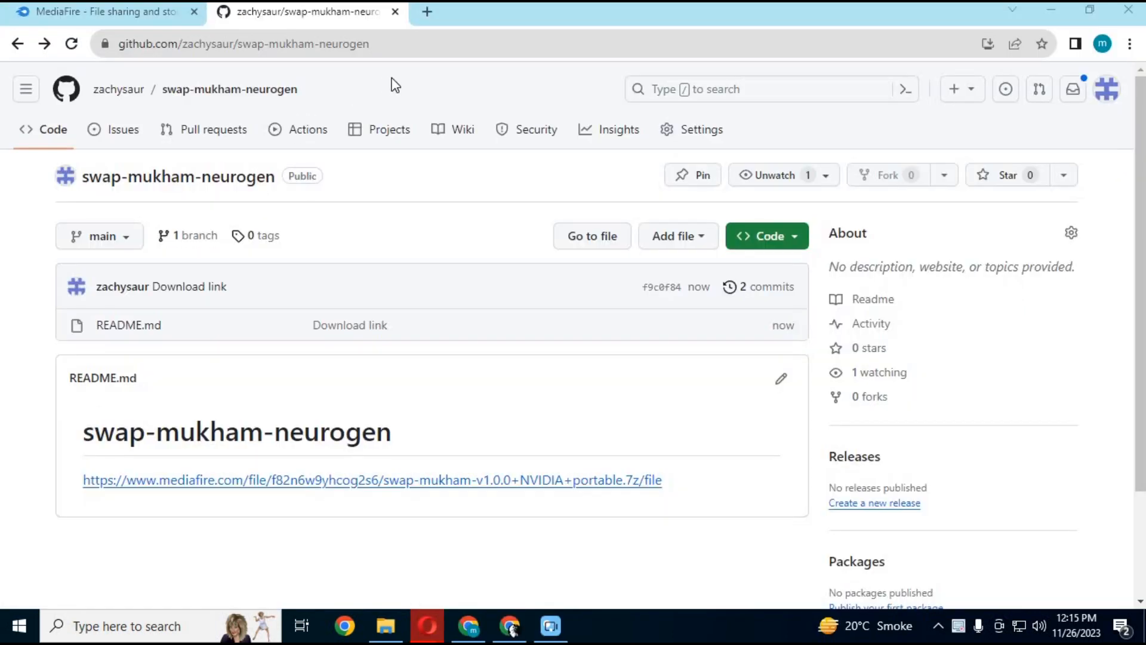
Step: Follow the README's MediaFire link, close it, and right-click the swap-mukham 7z archive
{"action": "left_click", "coordinate": [243, 43]}
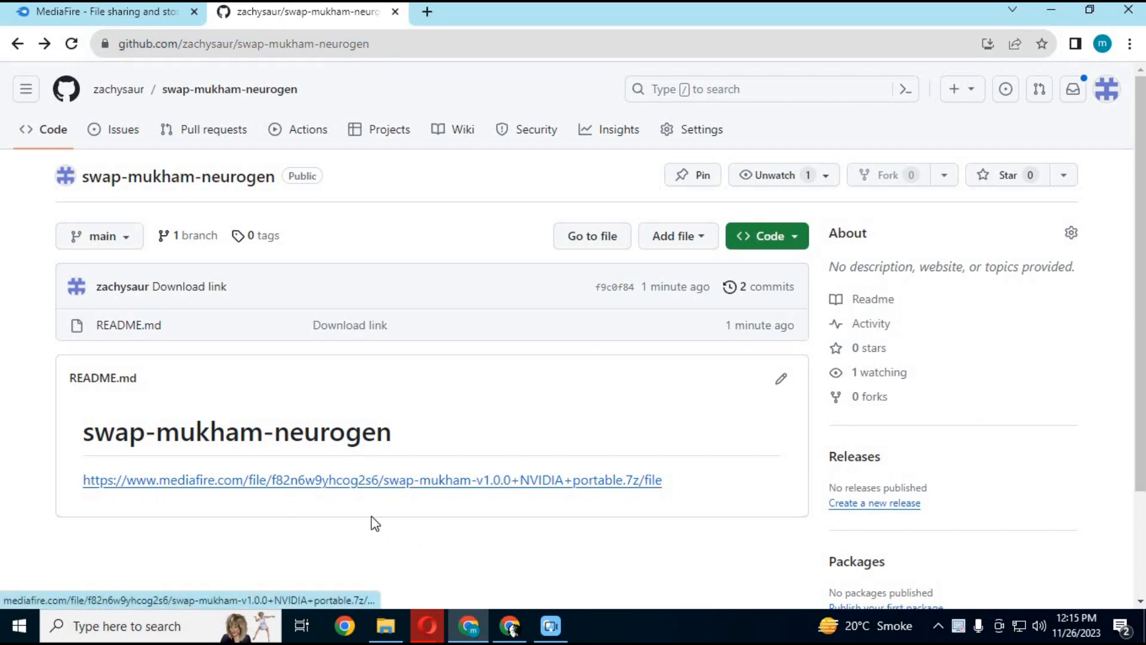
{"action": "left_click", "coordinate": [372, 480]}
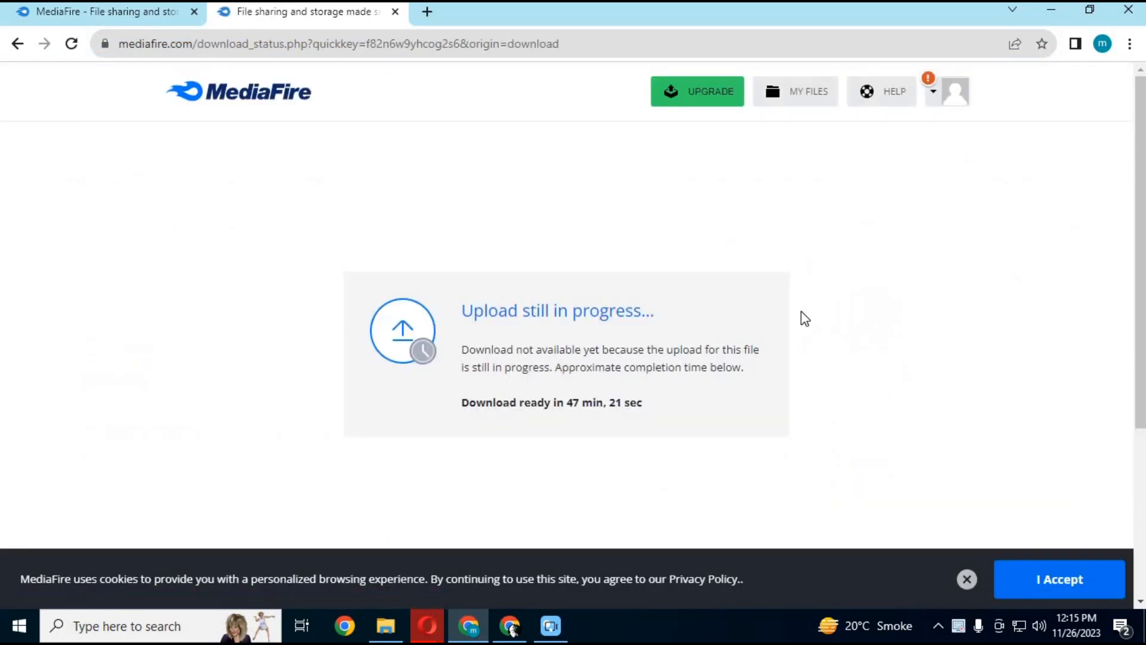
{"action": "mouse_move", "coordinate": [629, 395]}
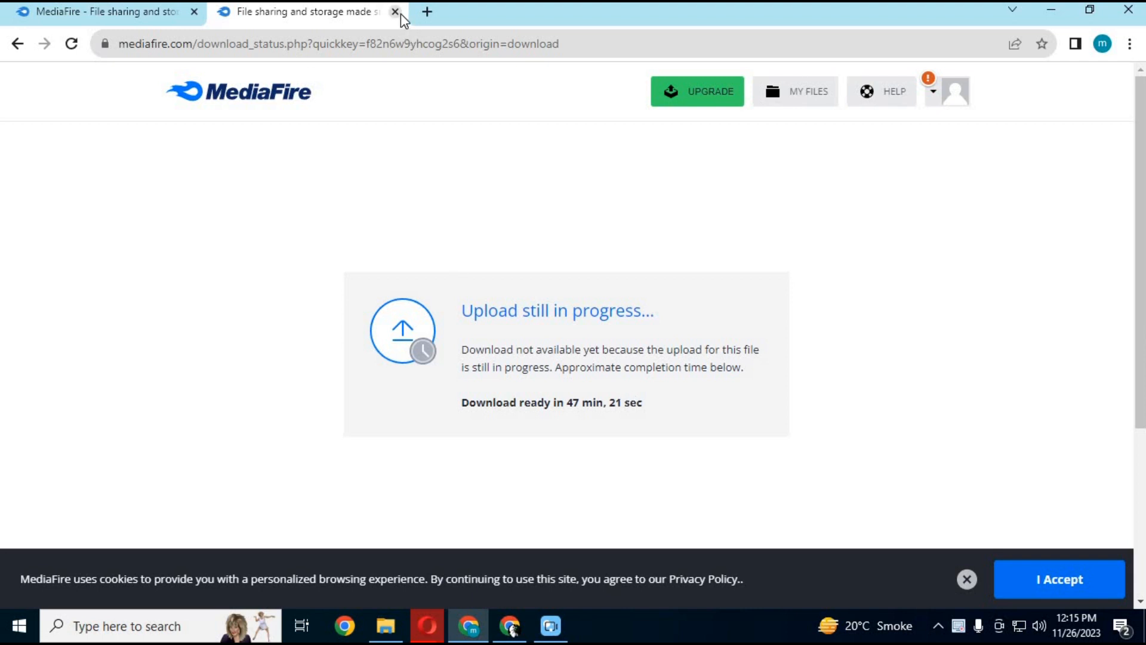
{"action": "left_click", "coordinate": [394, 12]}
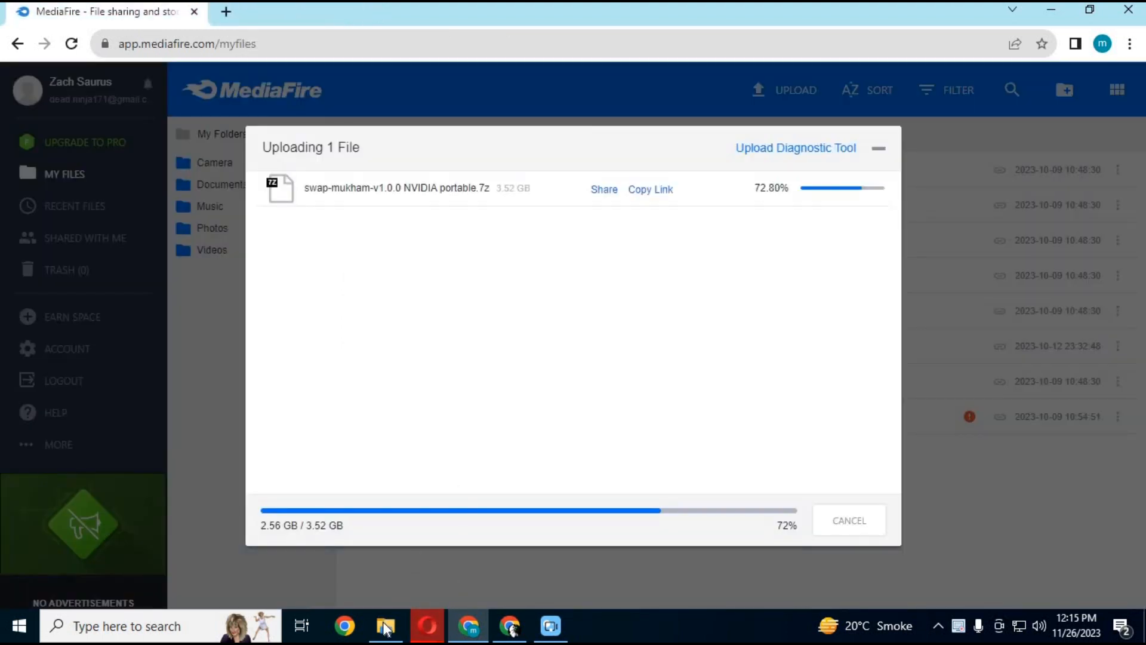
{"action": "left_click", "coordinate": [386, 626]}
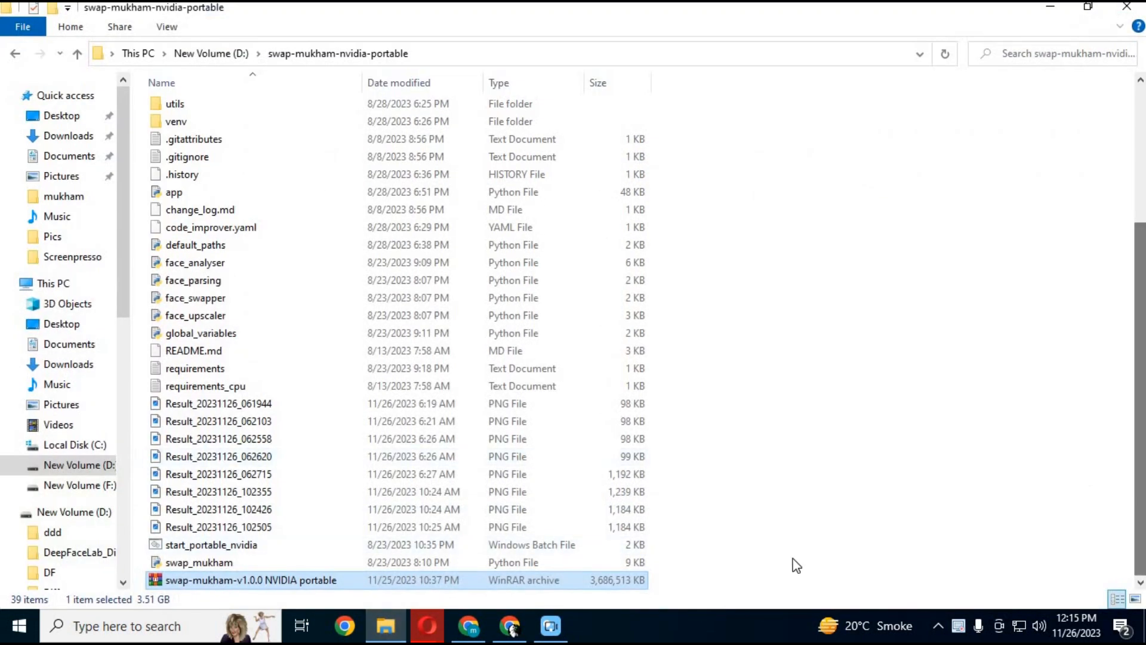
{"action": "right_click", "coordinate": [248, 579]}
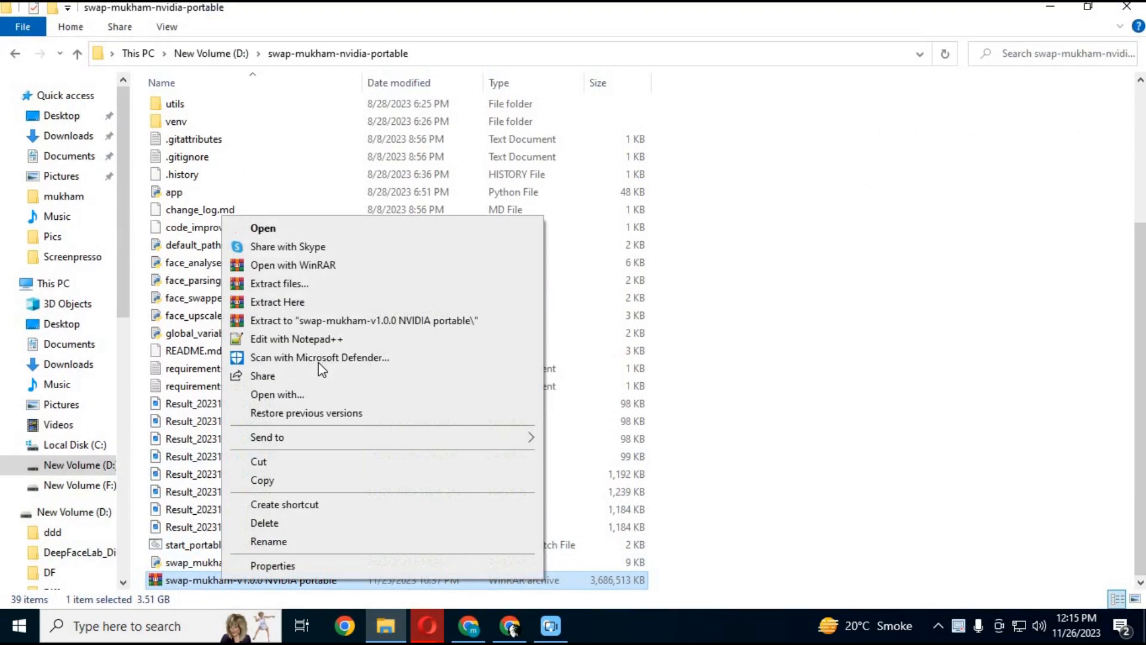